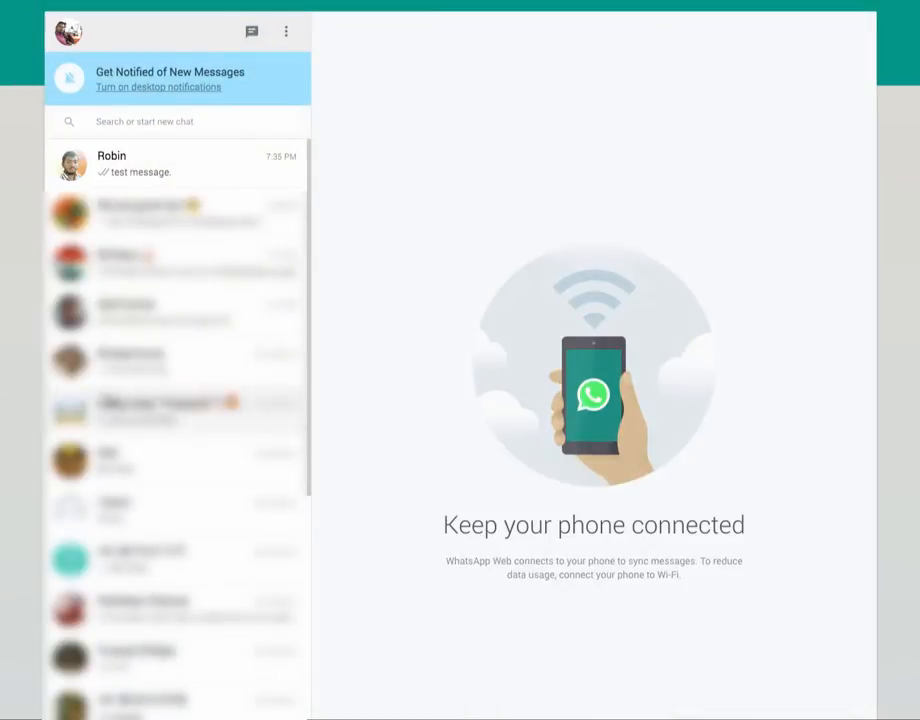
{"action": "mouse_move", "coordinate": [528, 548]}
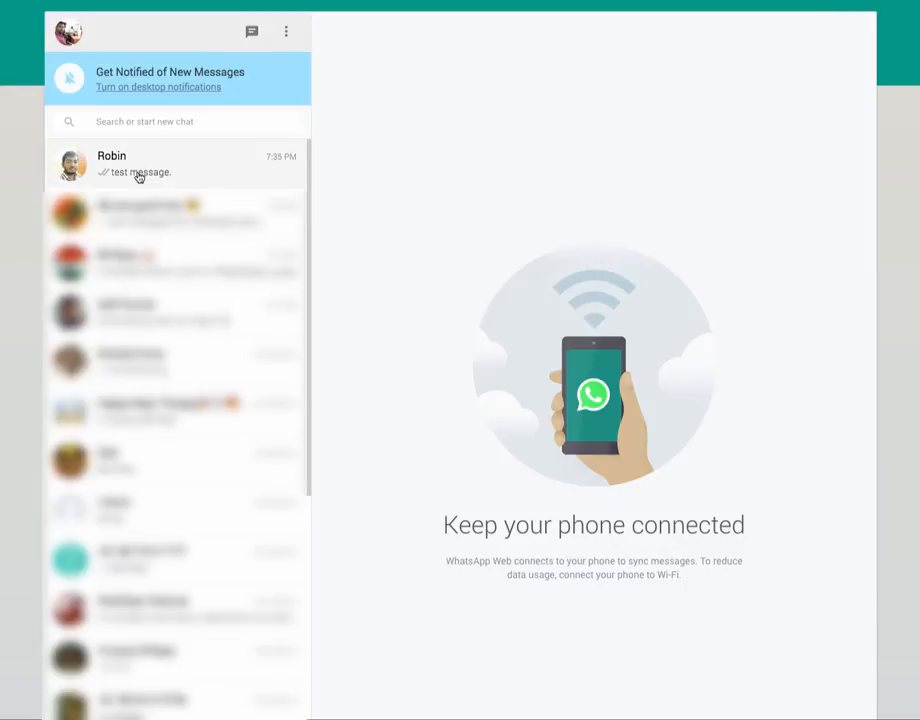
Step: Show Robin's conversation scrolled to its newest message, 'test message.'
{"action": "left_click", "coordinate": [140, 164]}
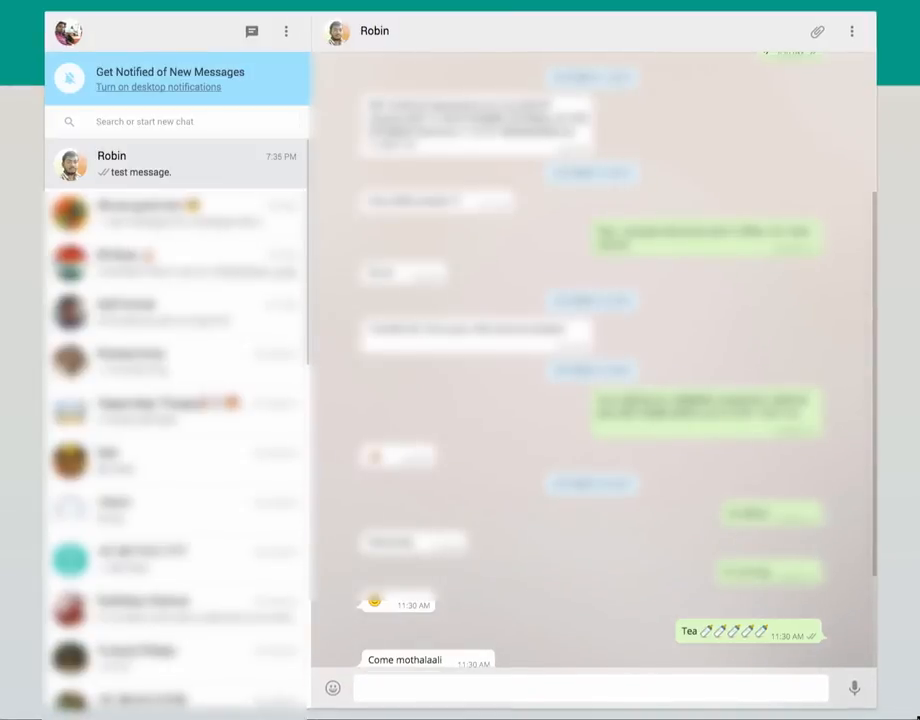
{"action": "scroll", "scroll_direction": "down", "scroll_amount": 3}
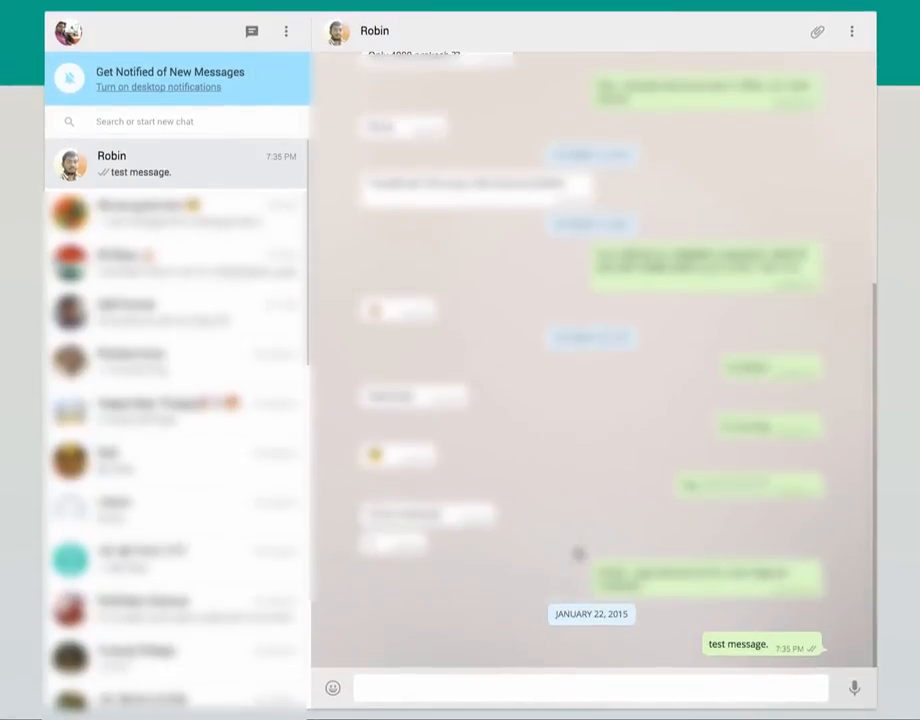
{"action": "mouse_move", "coordinate": [456, 664]}
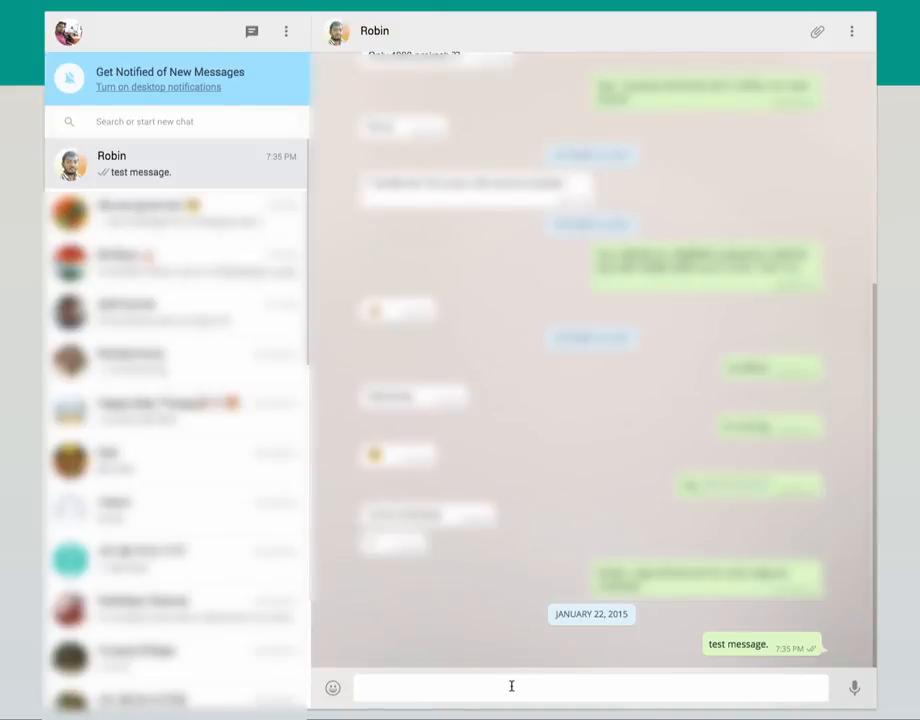
Step: Send Robin the message 'this is a test message :)' and ready the message box again
{"action": "type", "text": "this is a te"}
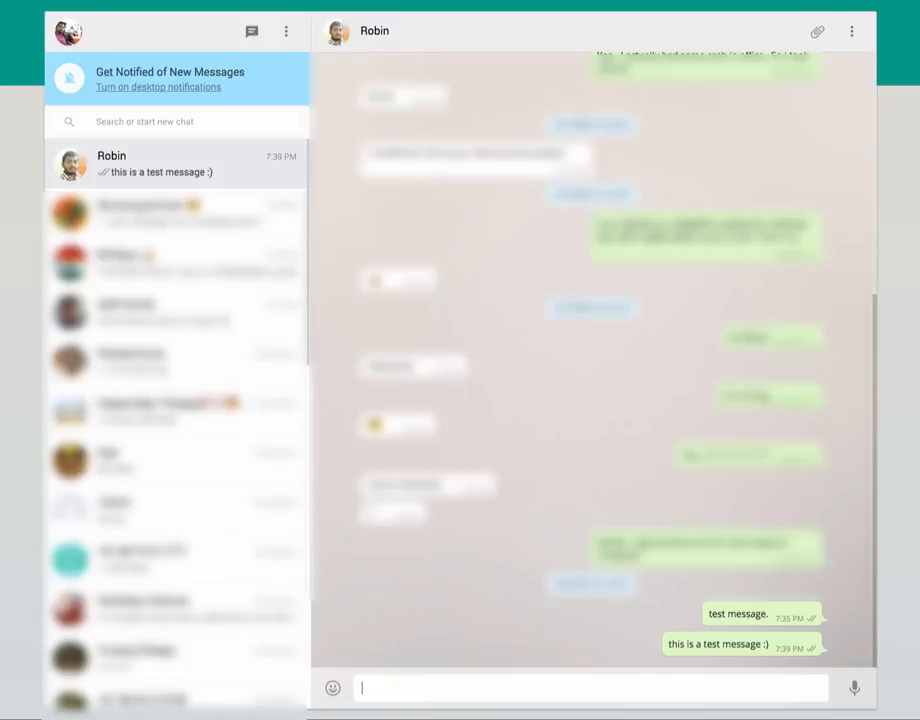
{"action": "mouse_move", "coordinate": [508, 668]}
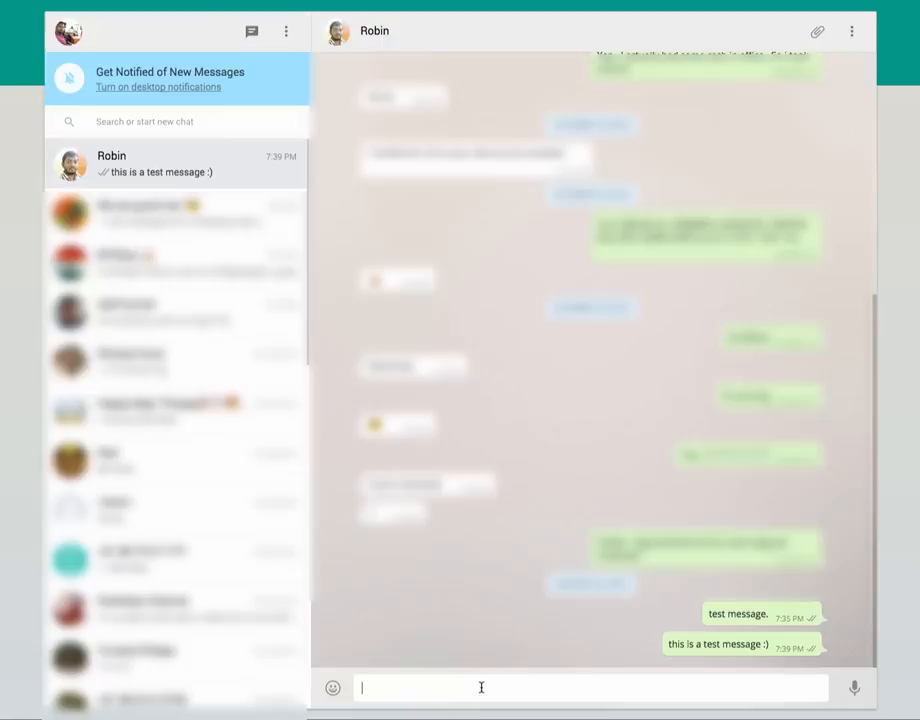
{"action": "left_click", "coordinate": [150, 122]}
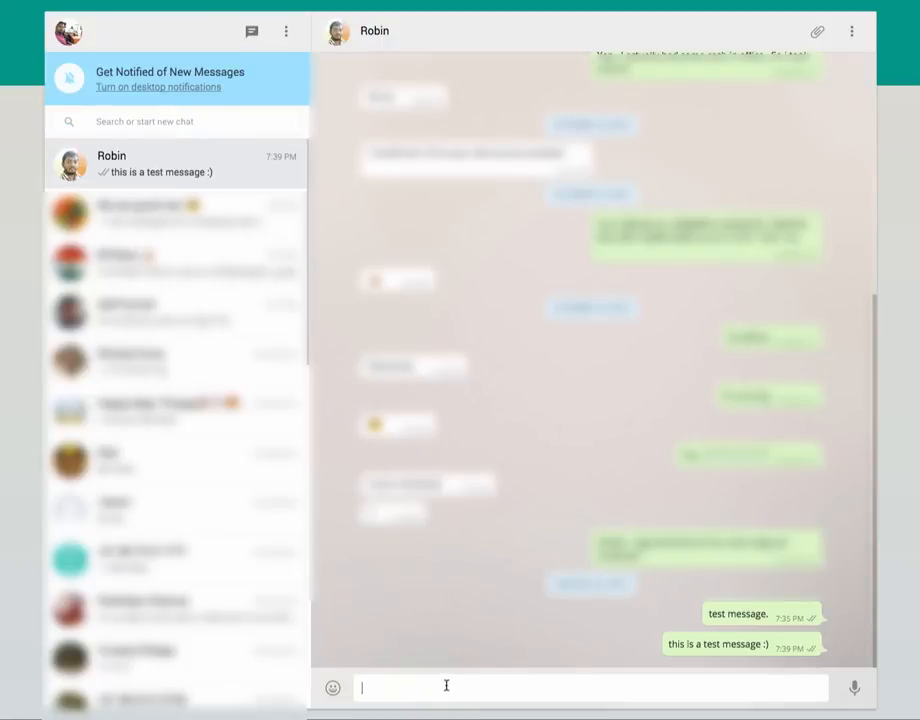
Step: Send Robin the message 'test message 2'
{"action": "type", "text": "test m"}
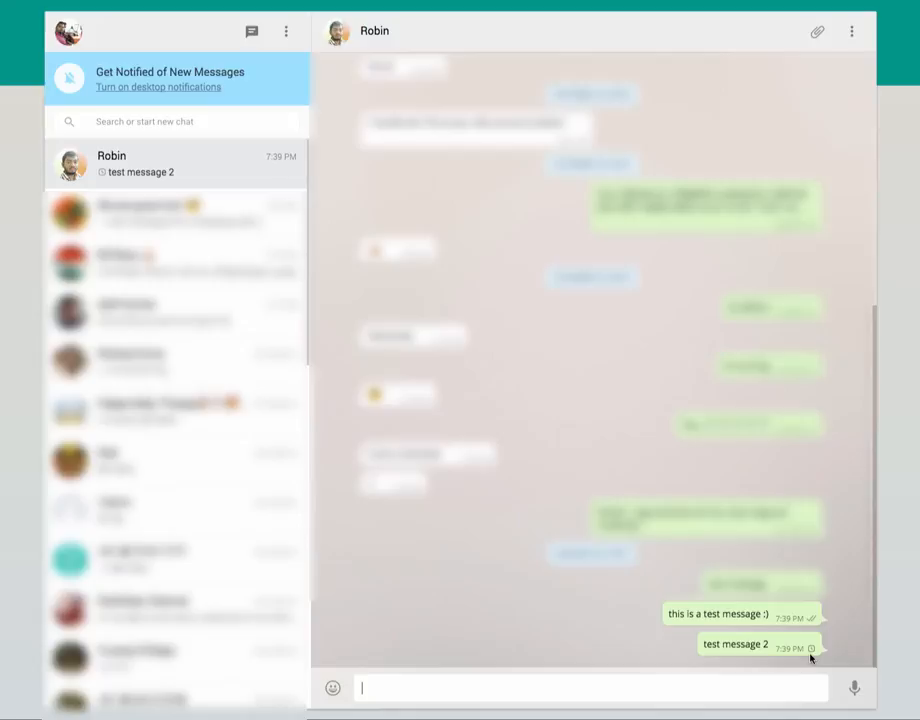
{"action": "mouse_move", "coordinate": [808, 658]}
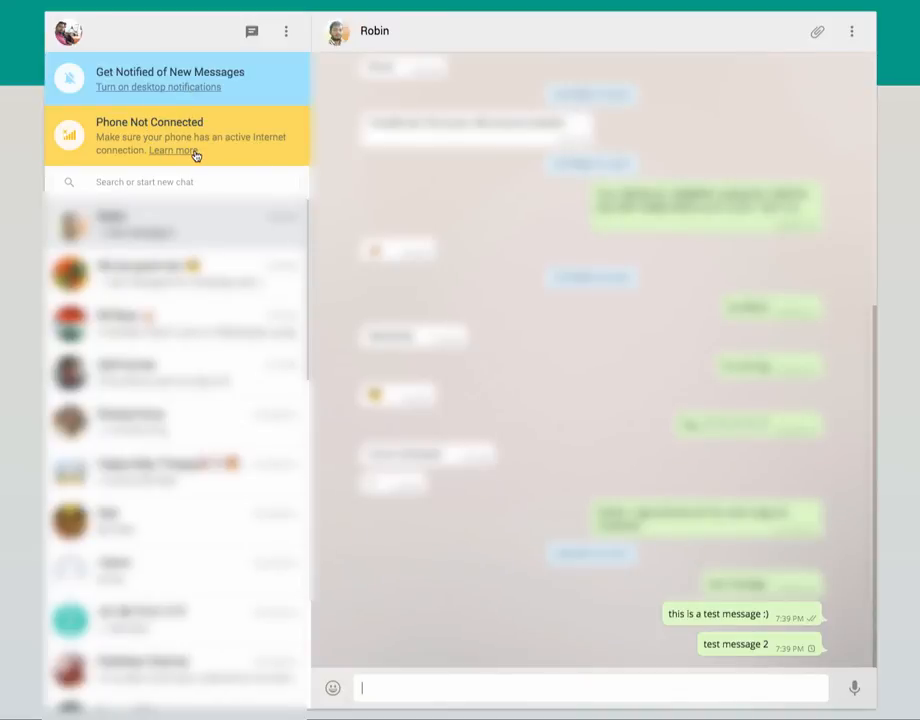
{"action": "mouse_move", "coordinate": [188, 180]}
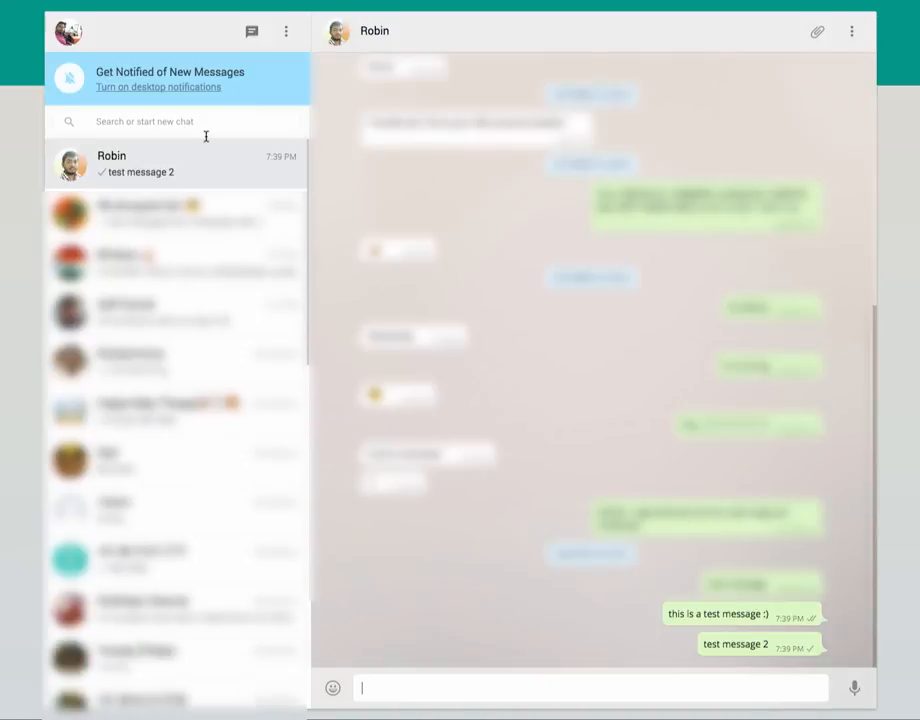
{"action": "mouse_move", "coordinate": [550, 672]}
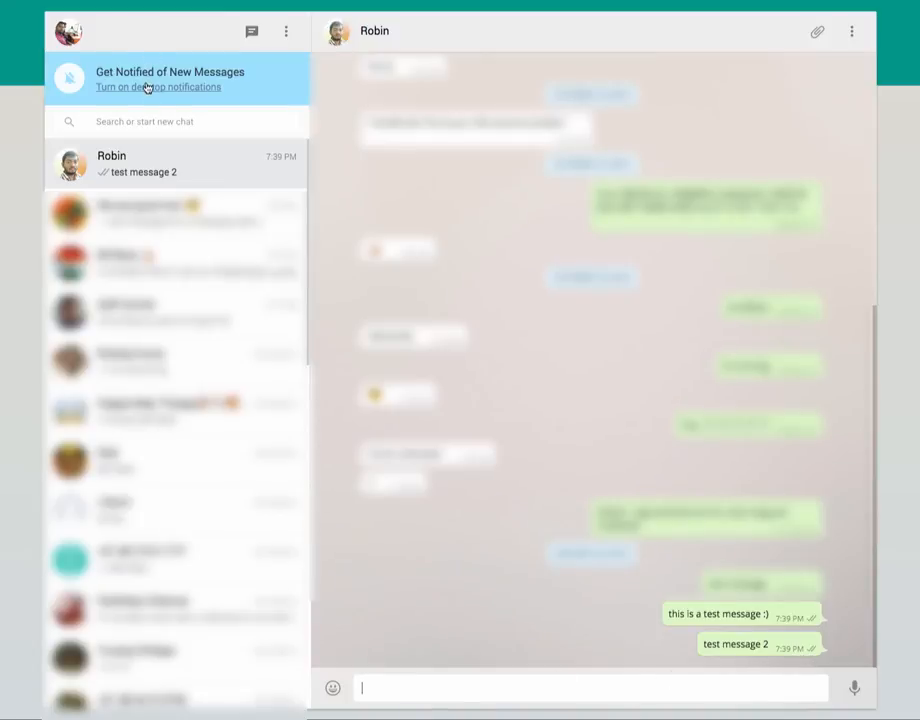
{"action": "left_click", "coordinate": [286, 32]}
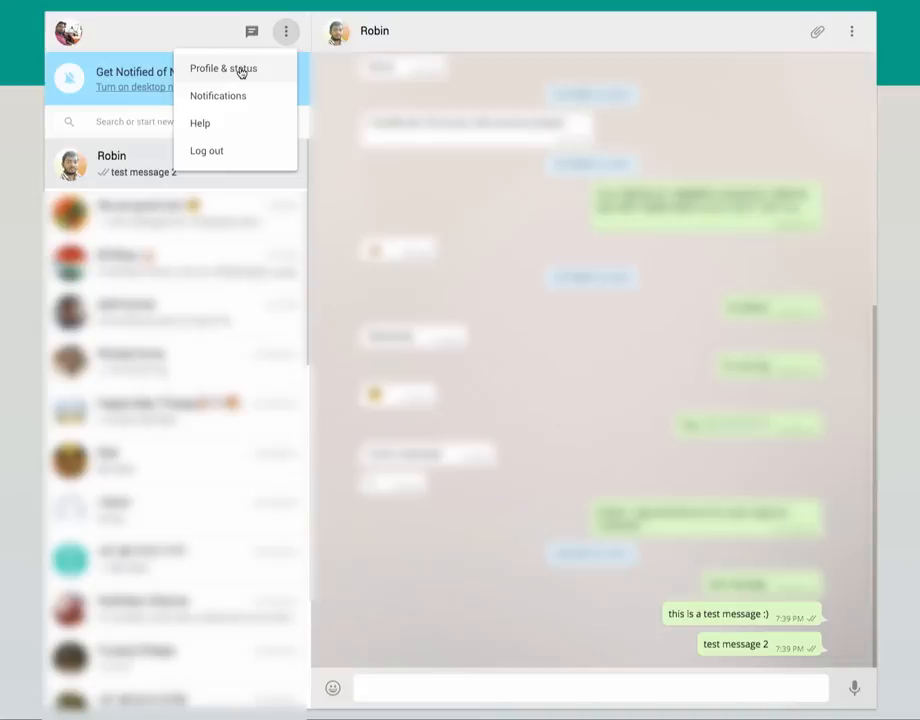
{"action": "left_click", "coordinate": [224, 68]}
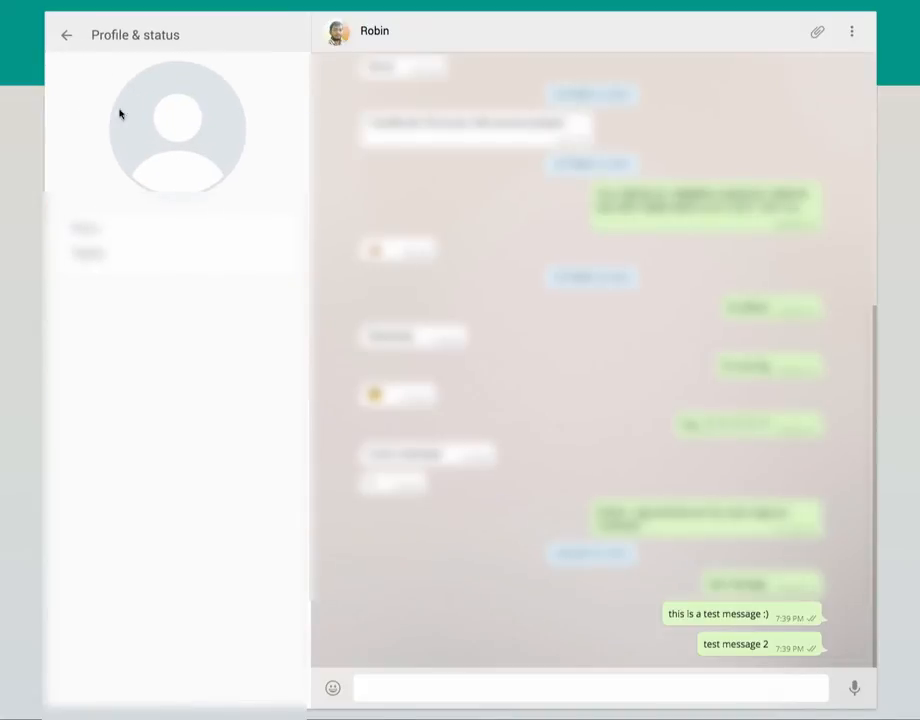
{"action": "left_click", "coordinate": [66, 36]}
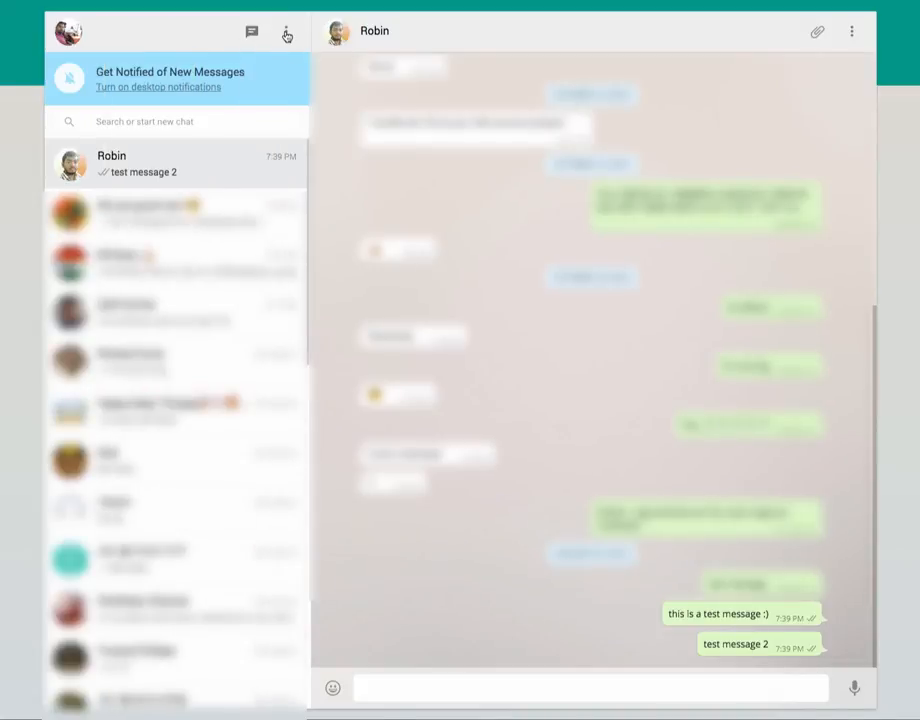
{"action": "left_click", "coordinate": [286, 32]}
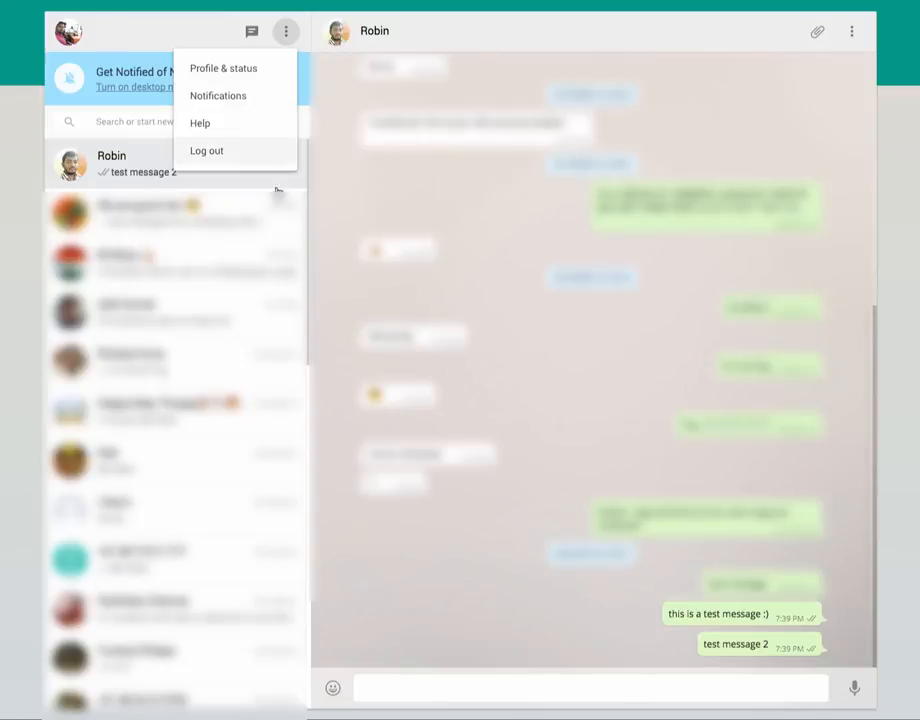
{"action": "left_click", "coordinate": [286, 32]}
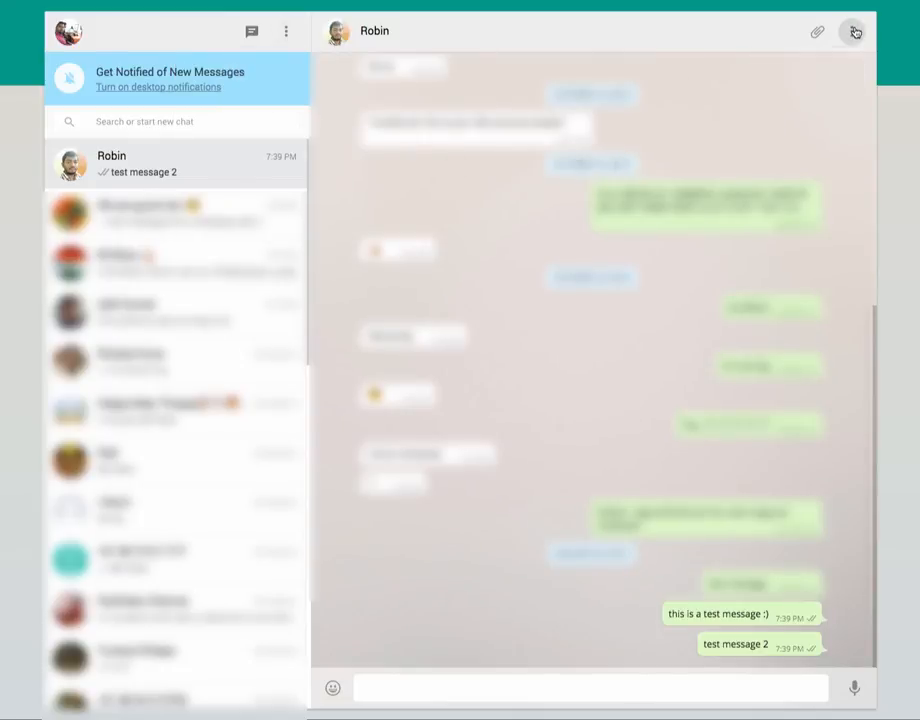
Step: View Robin's contact info briefly and return to the chat
{"action": "left_click", "coordinate": [856, 32]}
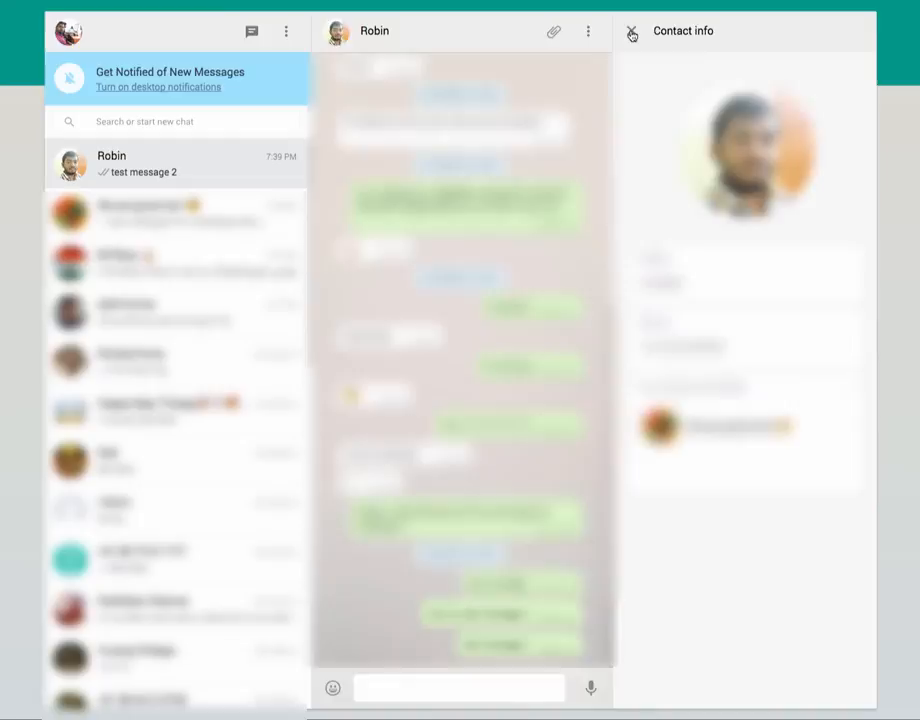
{"action": "left_click", "coordinate": [632, 32]}
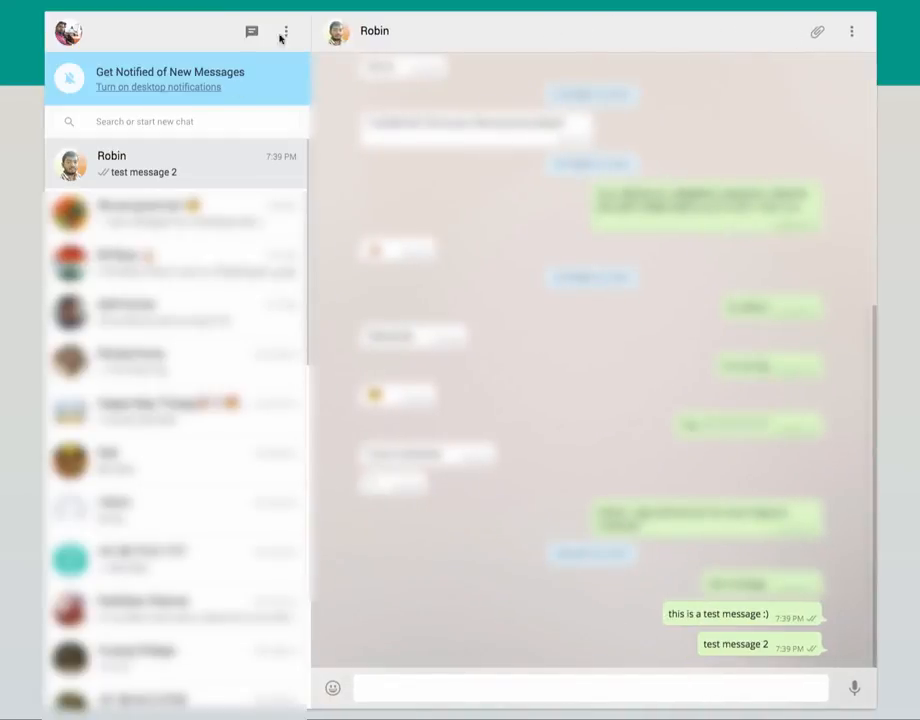
Step: Log out of WhatsApp Web from the account menu, returning to the QR login page
{"action": "left_click", "coordinate": [284, 32]}
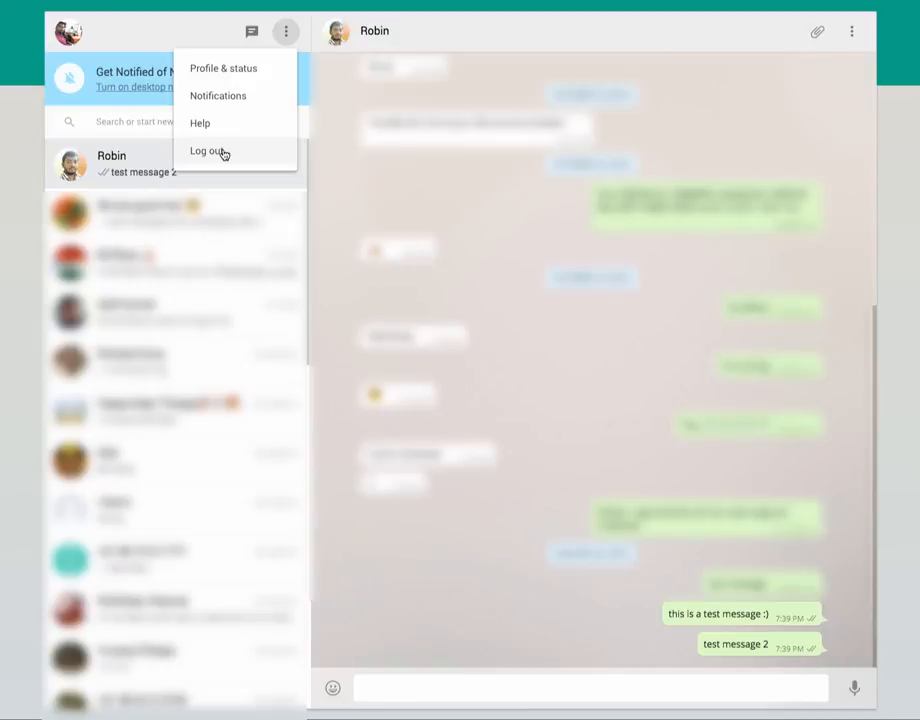
{"action": "left_click", "coordinate": [206, 152]}
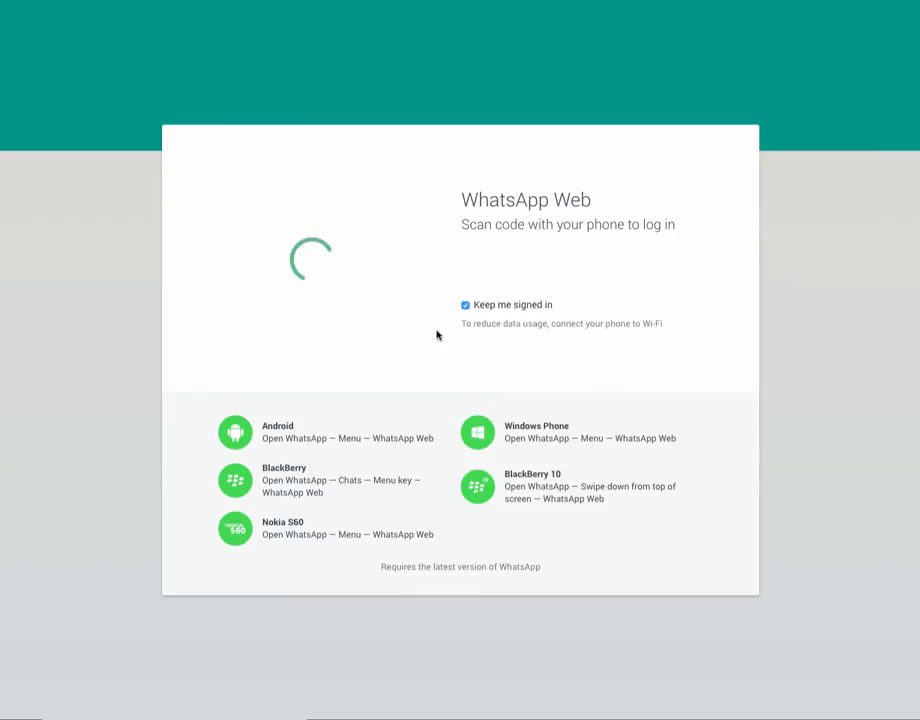